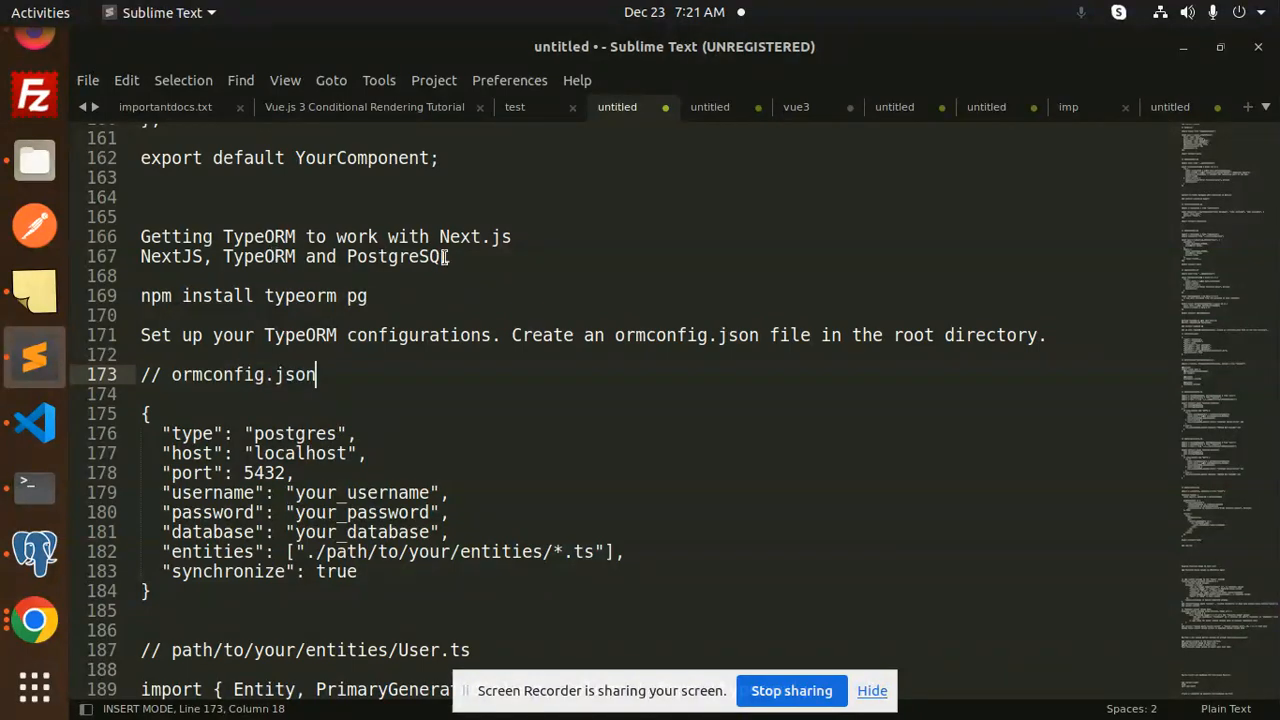
pyautogui.moveTo(516, 248)
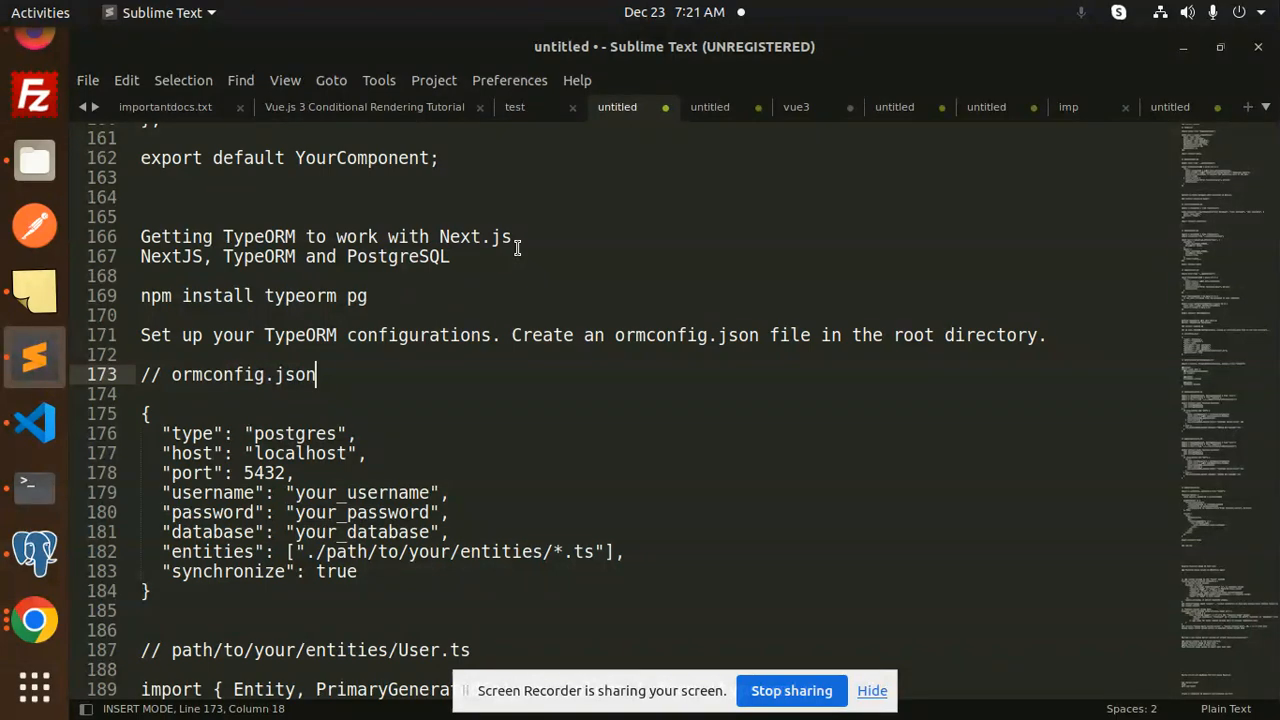
pyautogui.moveTo(276, 416)
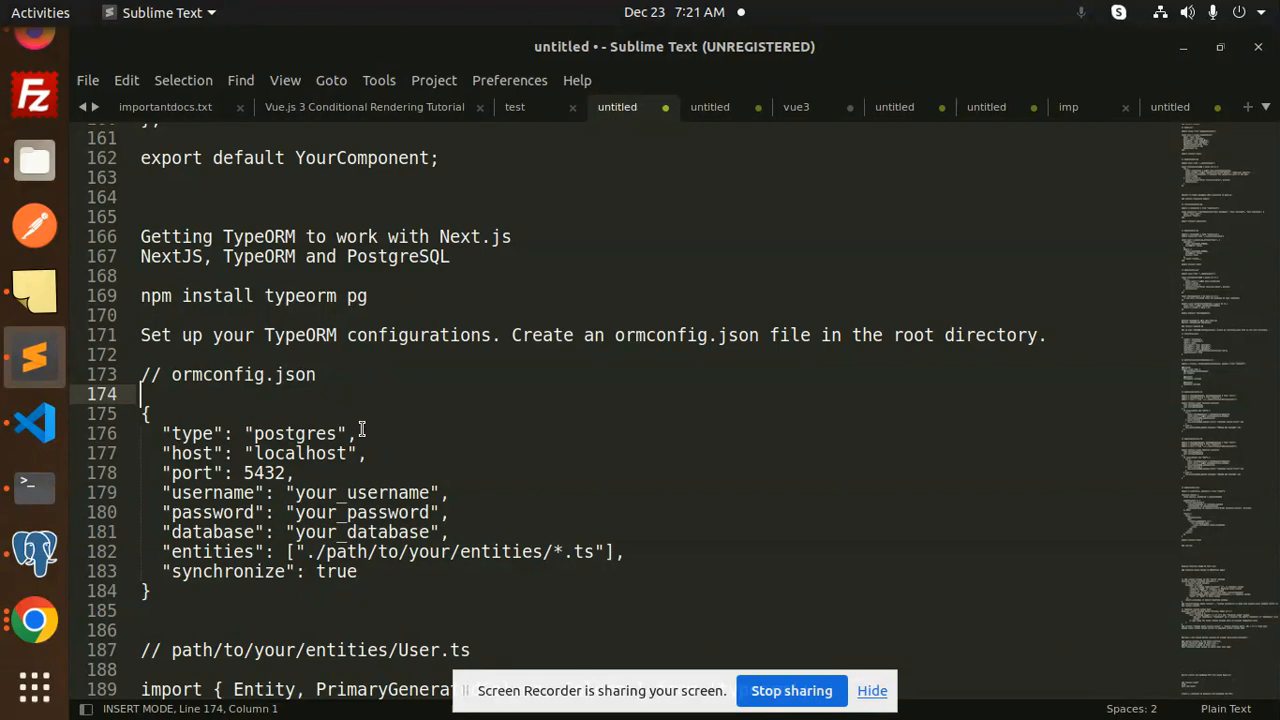
# Bring up the Next.js project and review User.ts with its typeorm Column import and column decorators
pyautogui.scroll(-3)
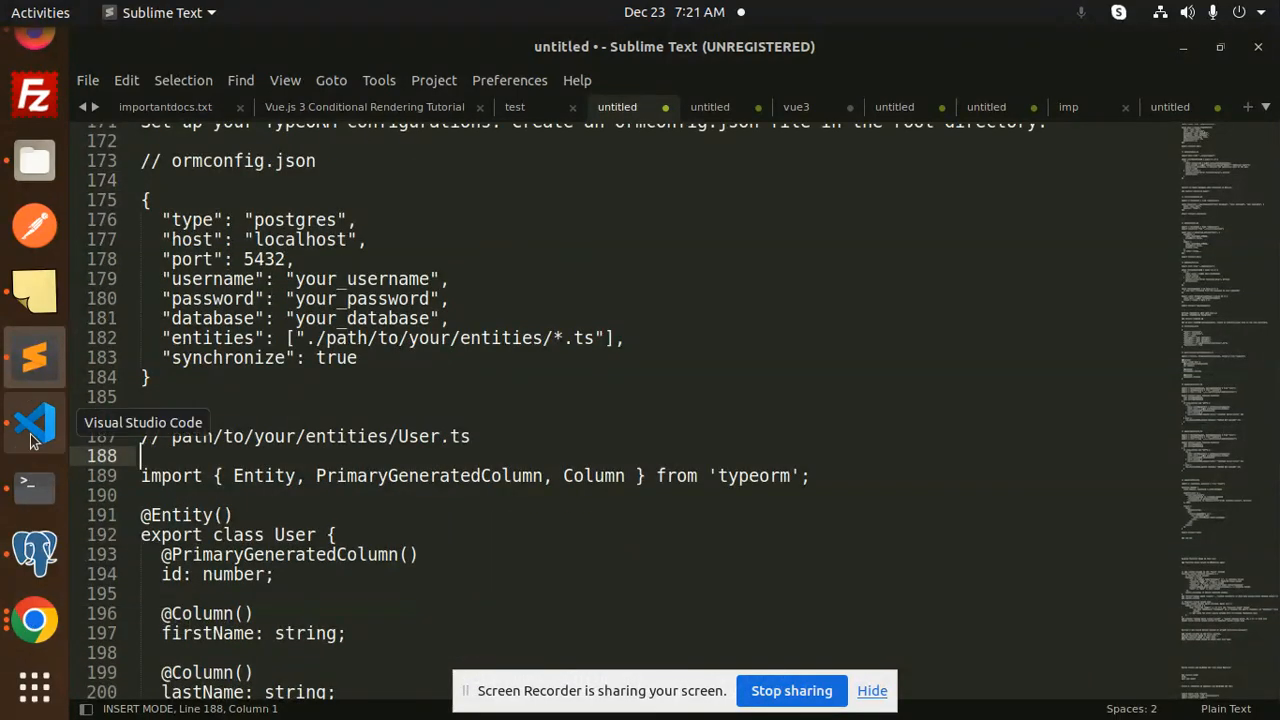
pyautogui.click(34, 422)
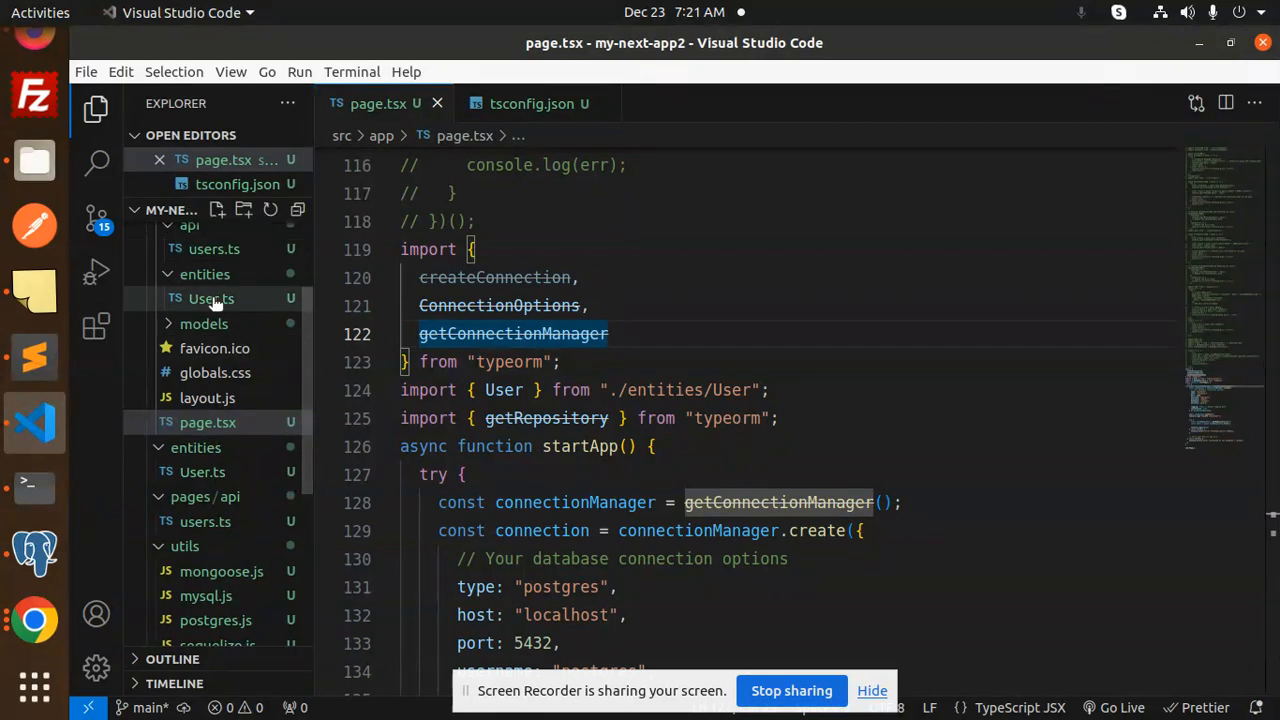
pyautogui.click(212, 298)
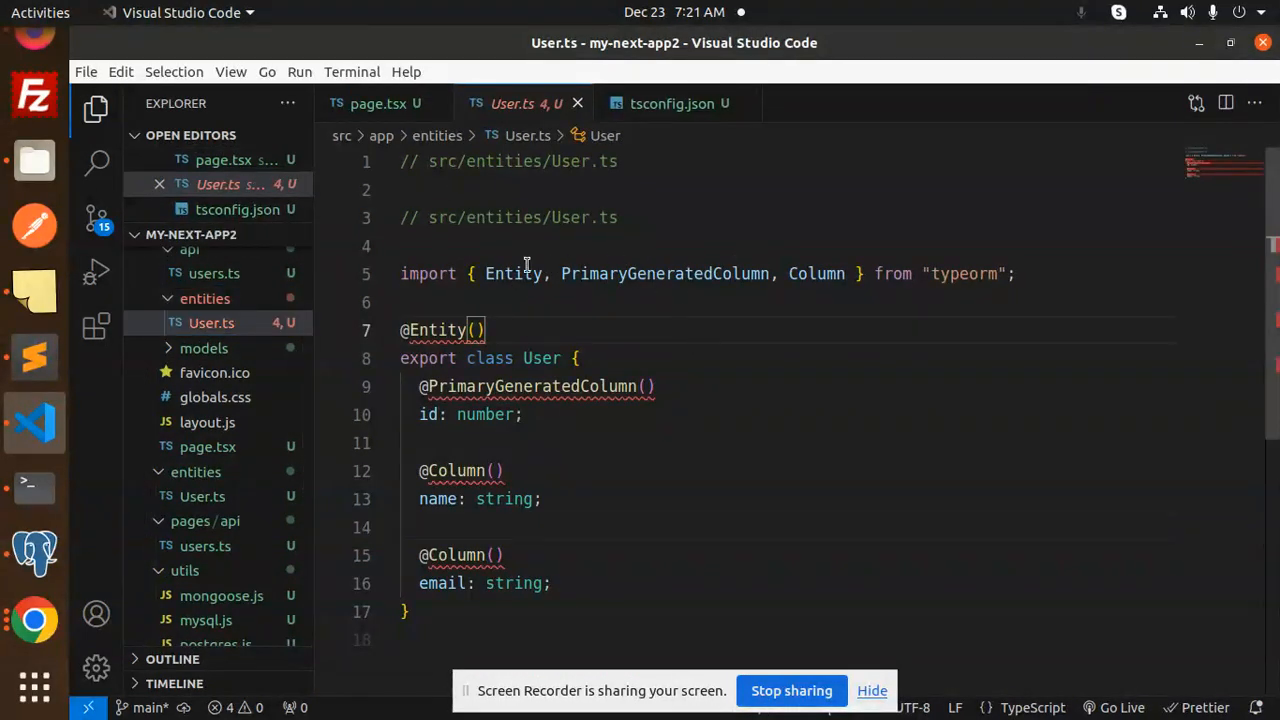
pyautogui.doubleClick(816, 272)
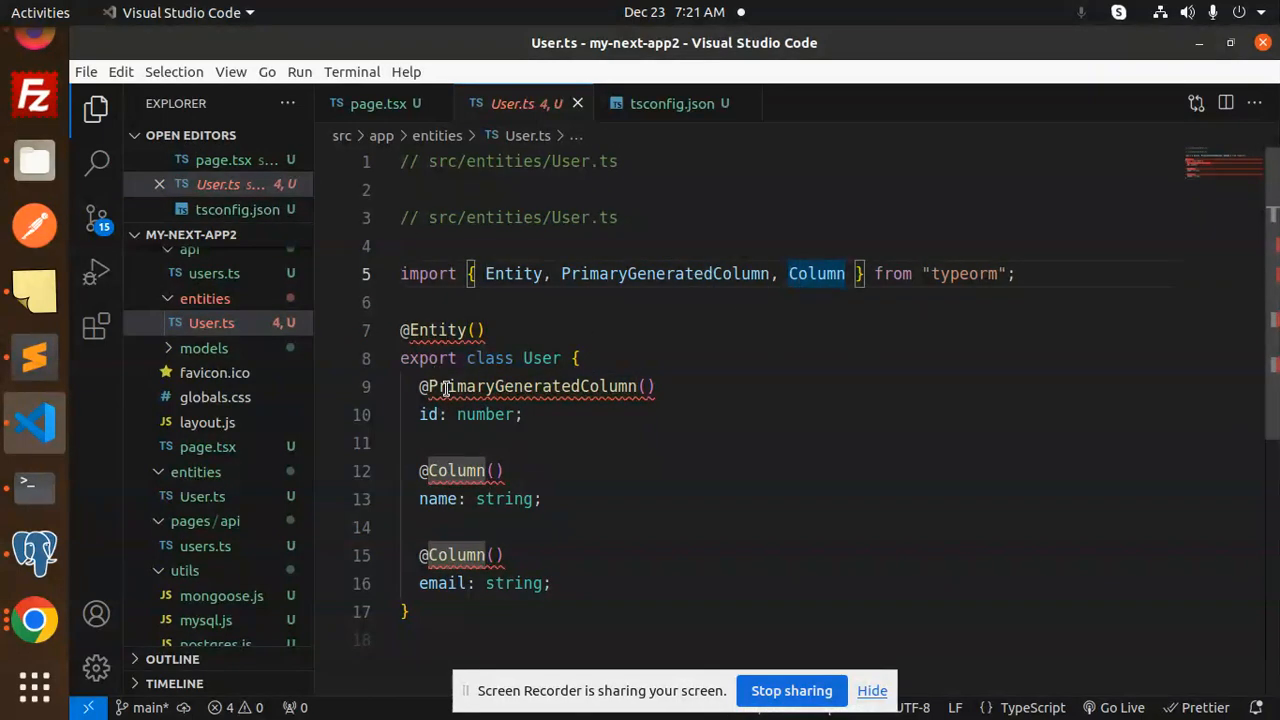
pyautogui.click(448, 414)
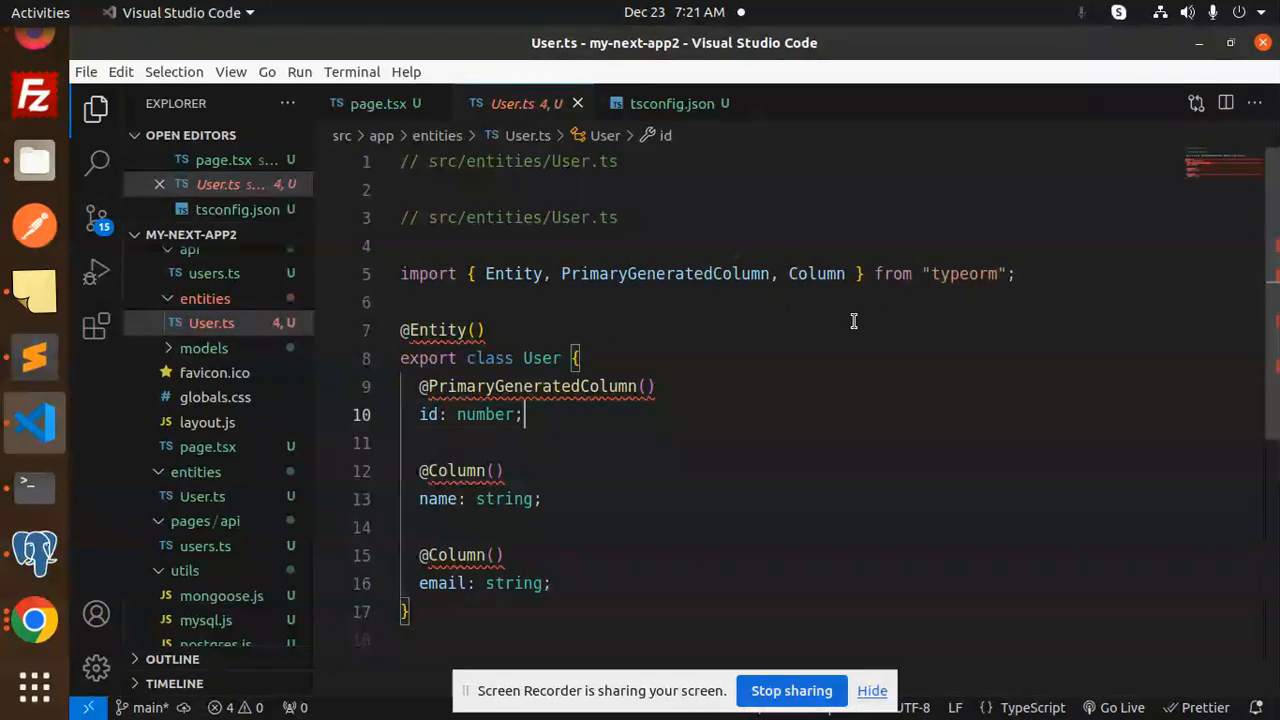
pyautogui.doubleClick(484, 414)
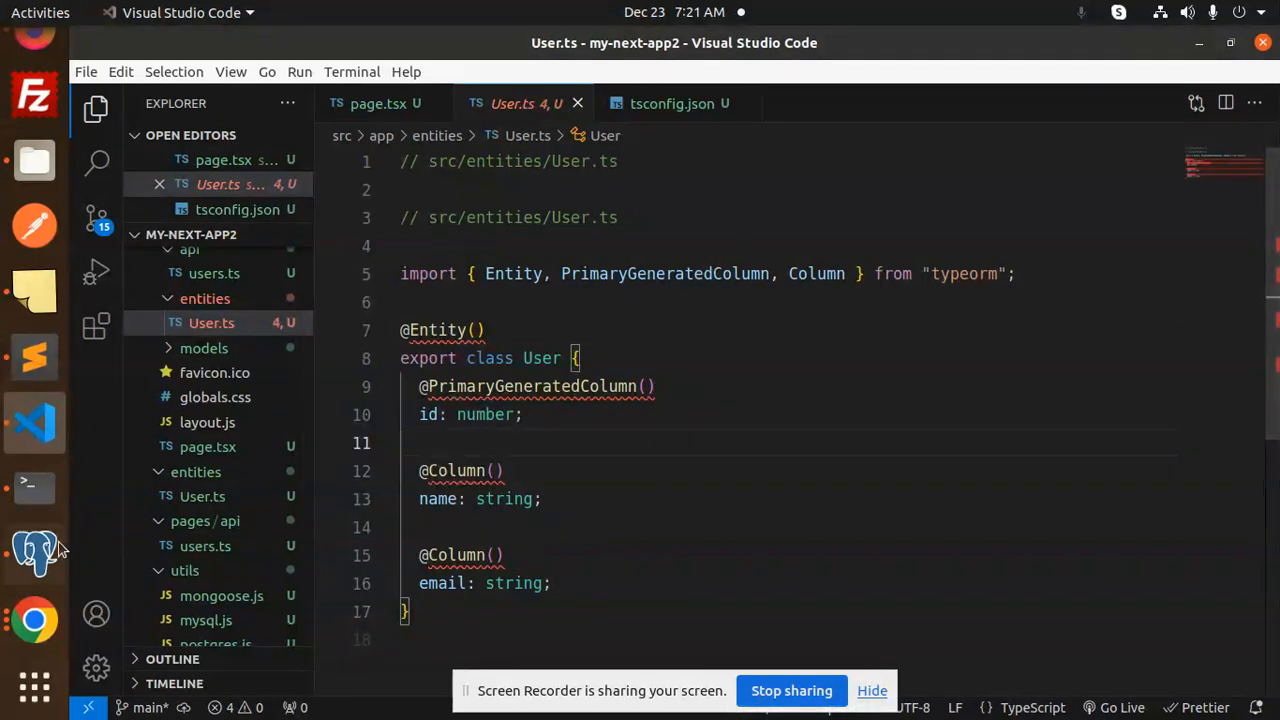
pyautogui.click(34, 554)
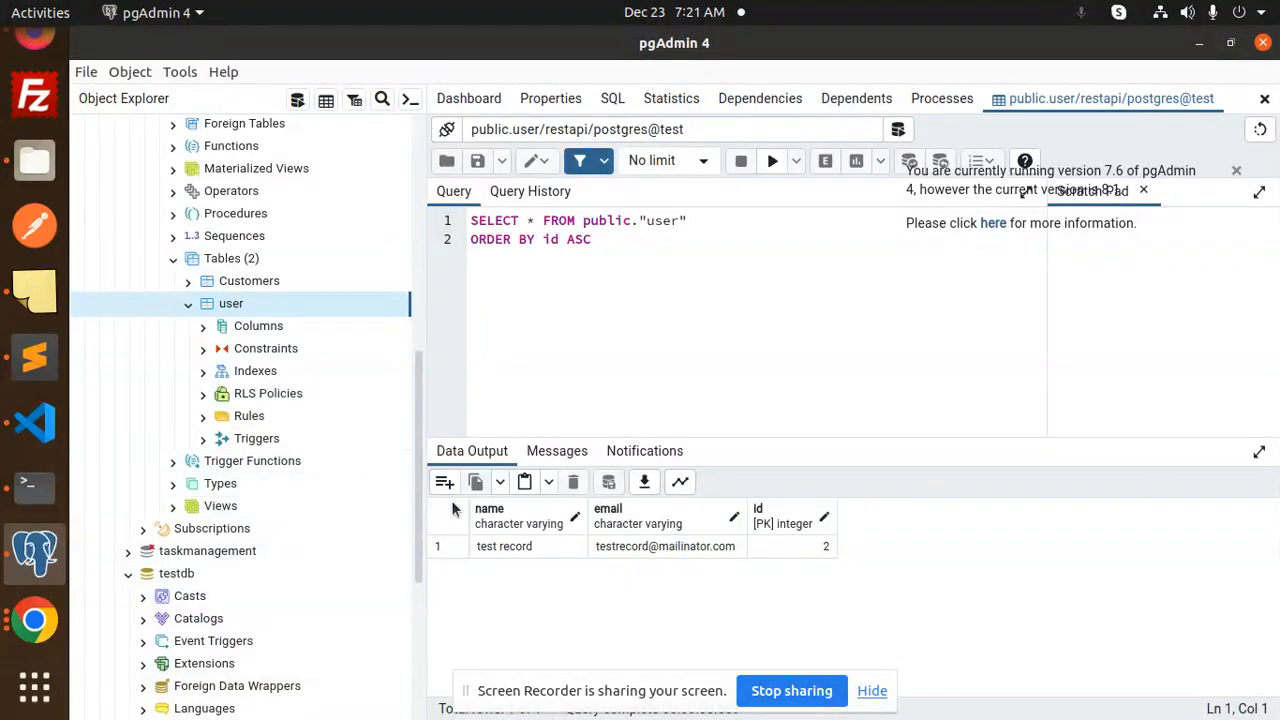
pyautogui.moveTo(810, 558)
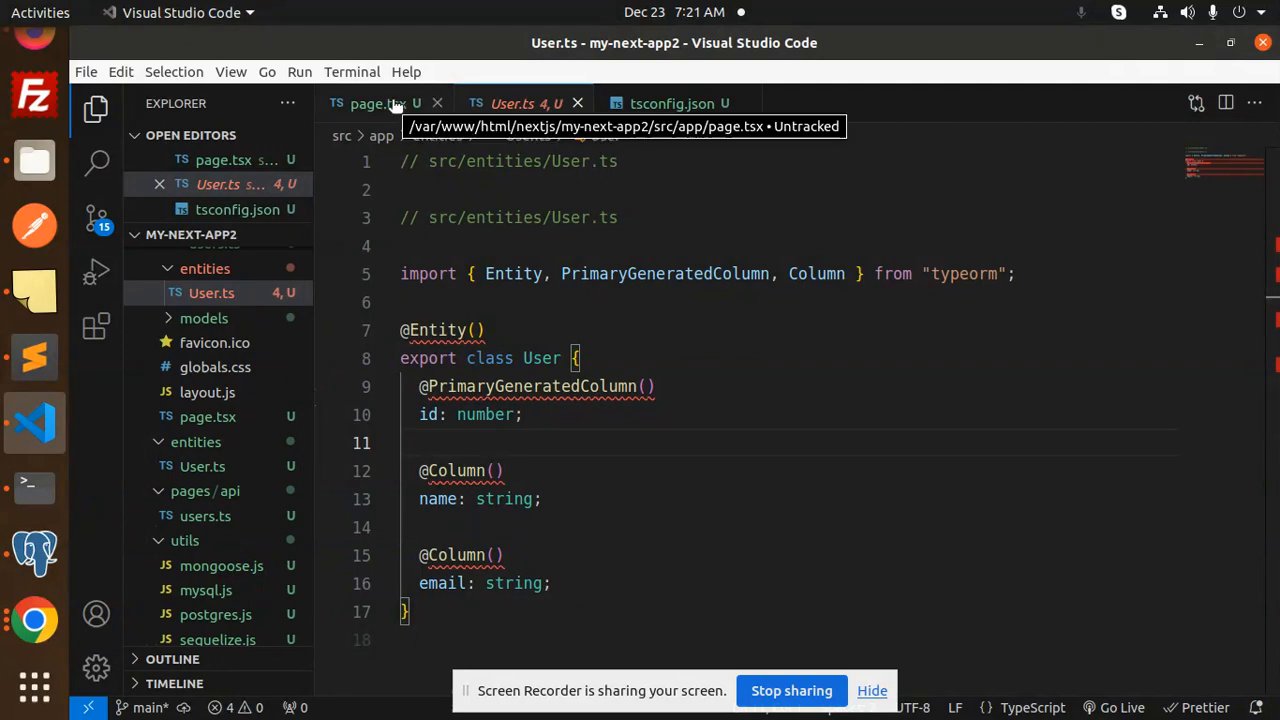
# Review page.tsx: the User entity import, the postgres type and the restapi database name in startApp
pyautogui.click(370, 104)
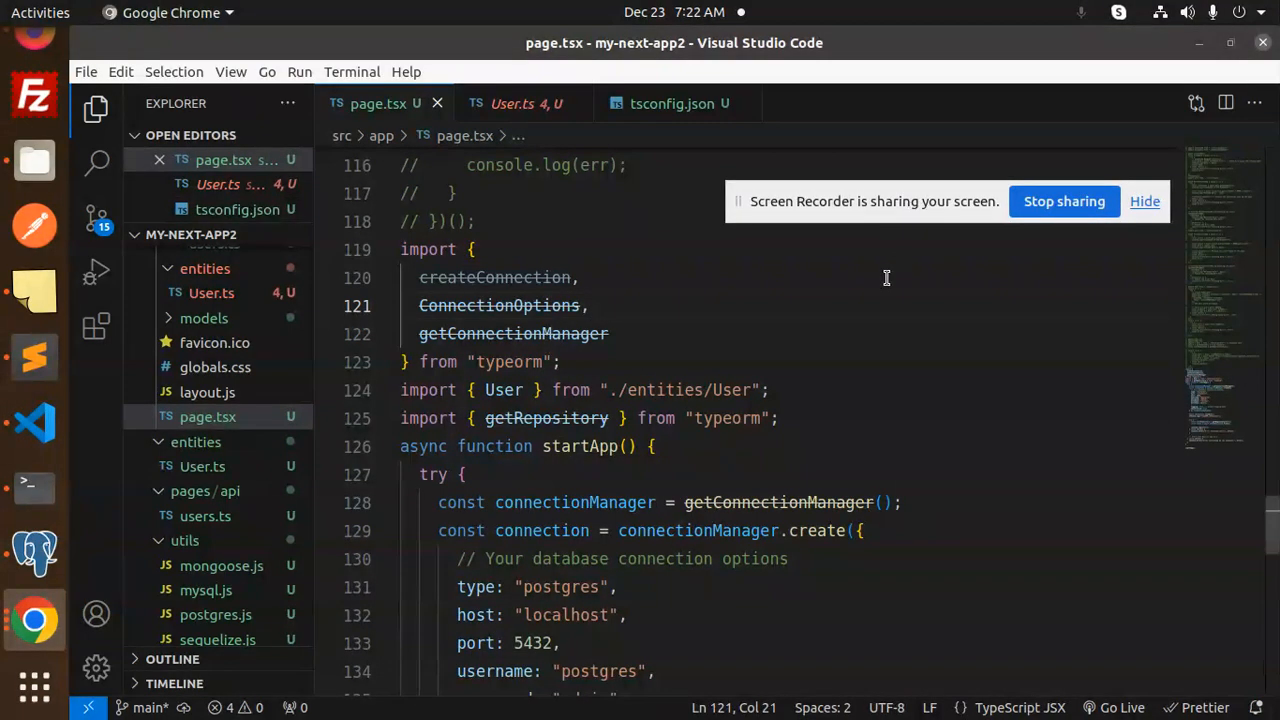
pyautogui.doubleClick(494, 276)
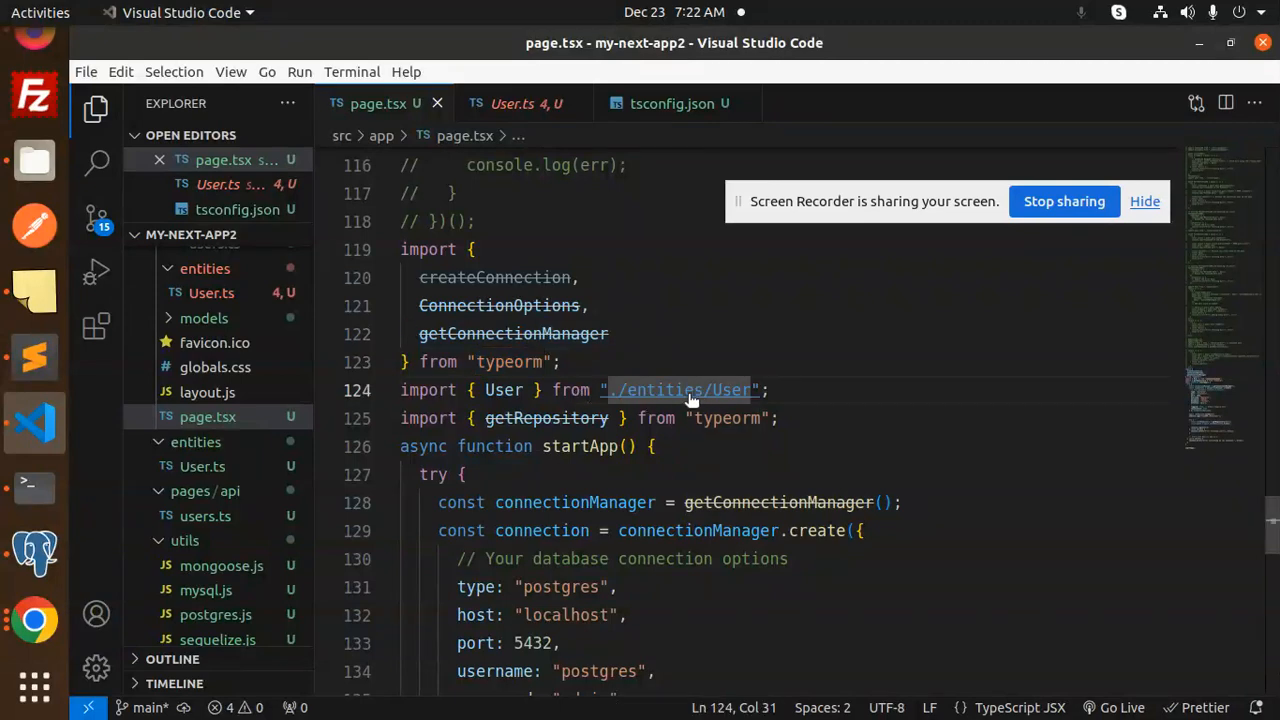
pyautogui.moveTo(470, 446)
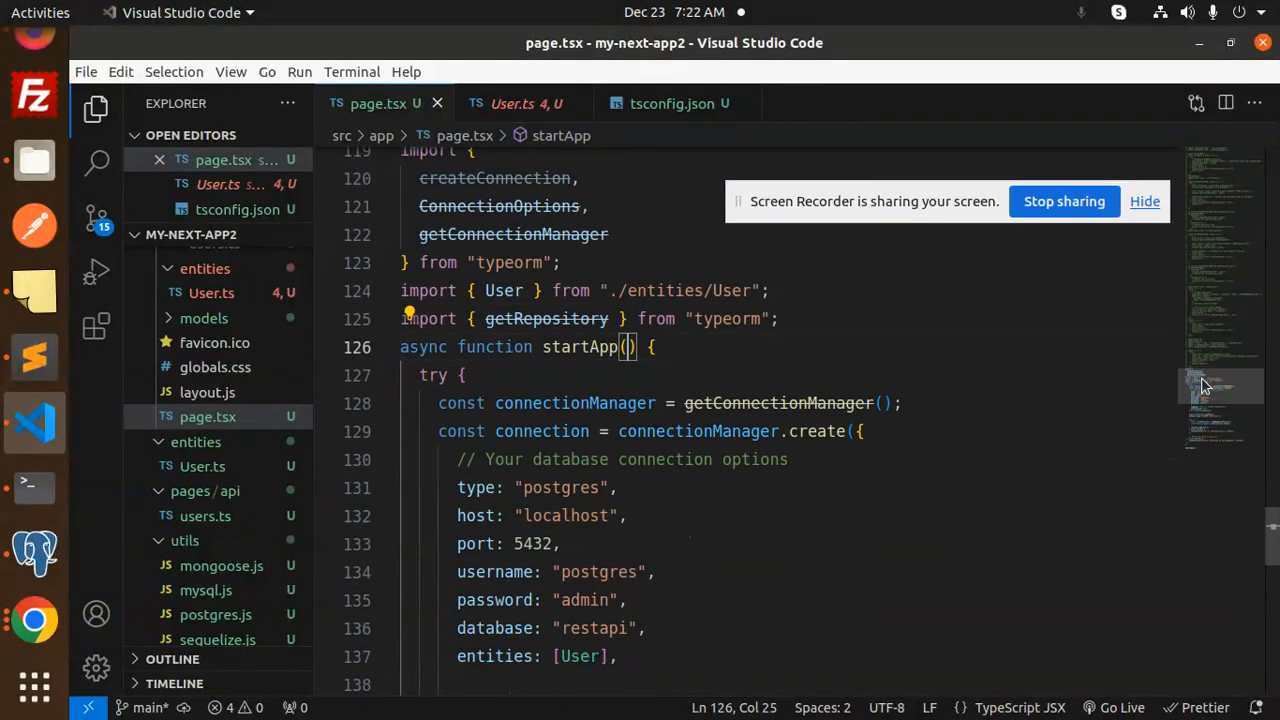
pyautogui.scroll(-3)
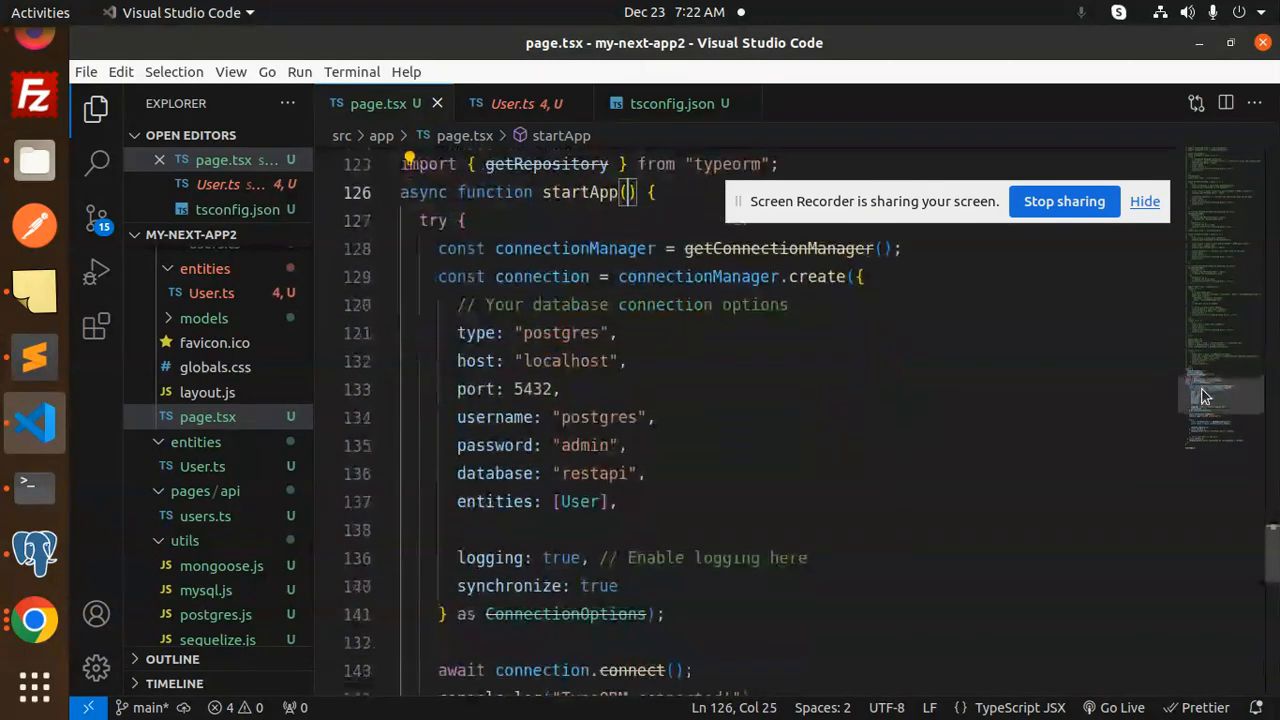
pyautogui.doubleClick(560, 332)
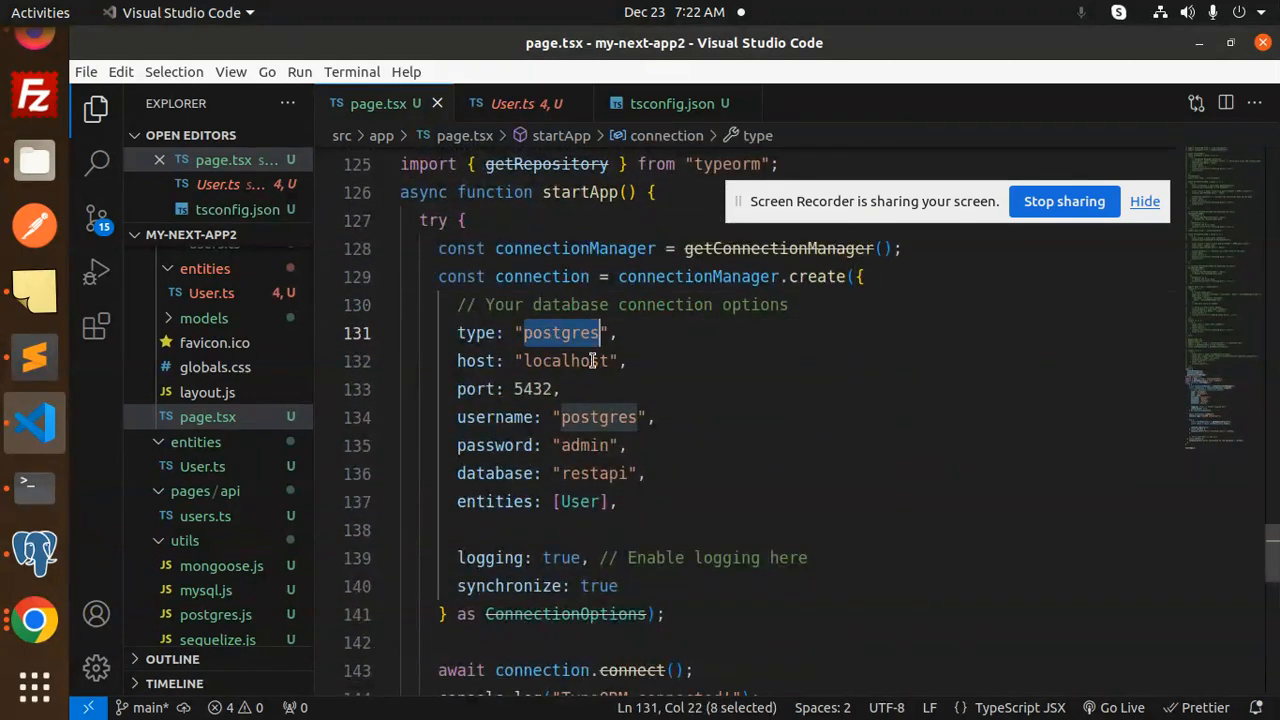
pyautogui.click(612, 418)
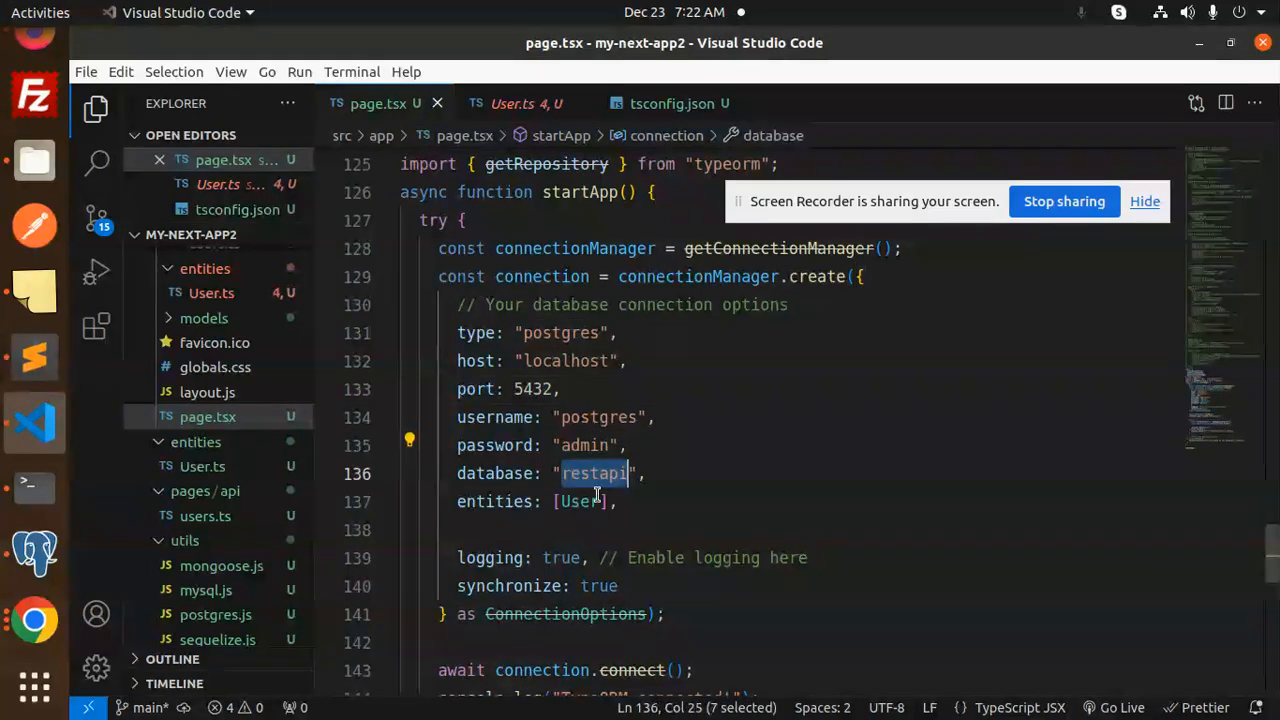
pyautogui.moveTo(620, 508)
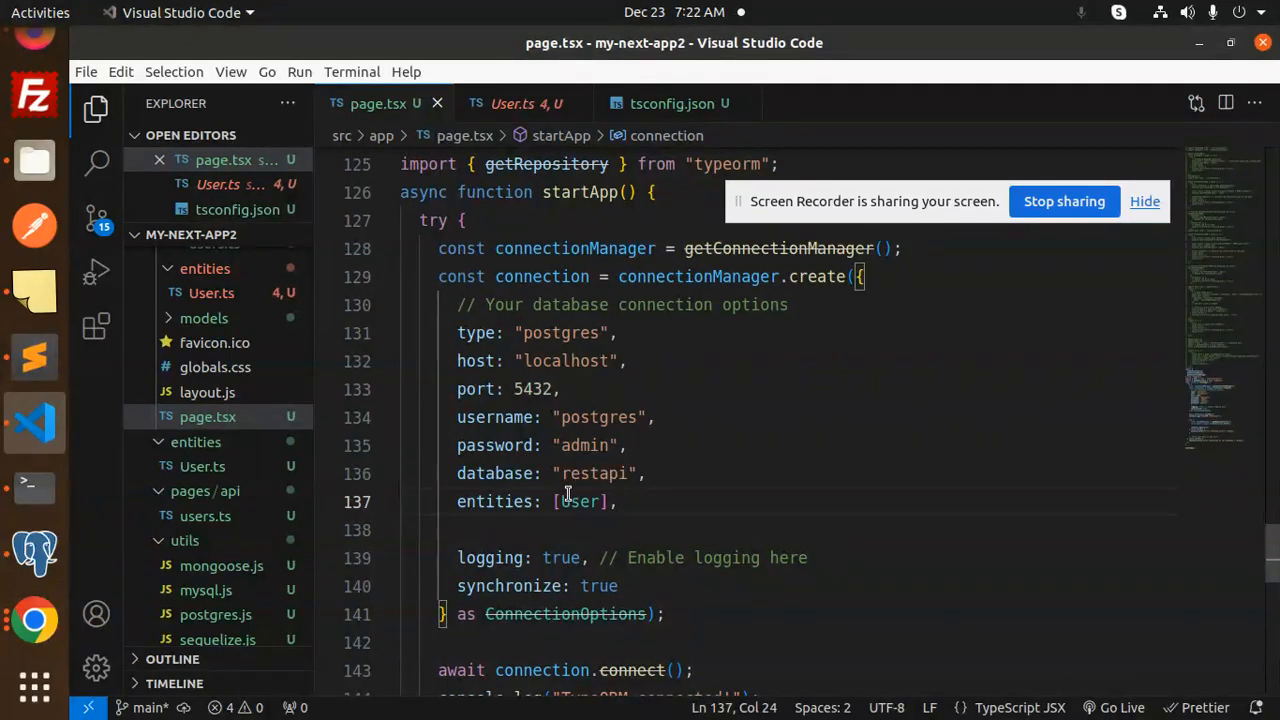
pyautogui.moveTo(578, 500)
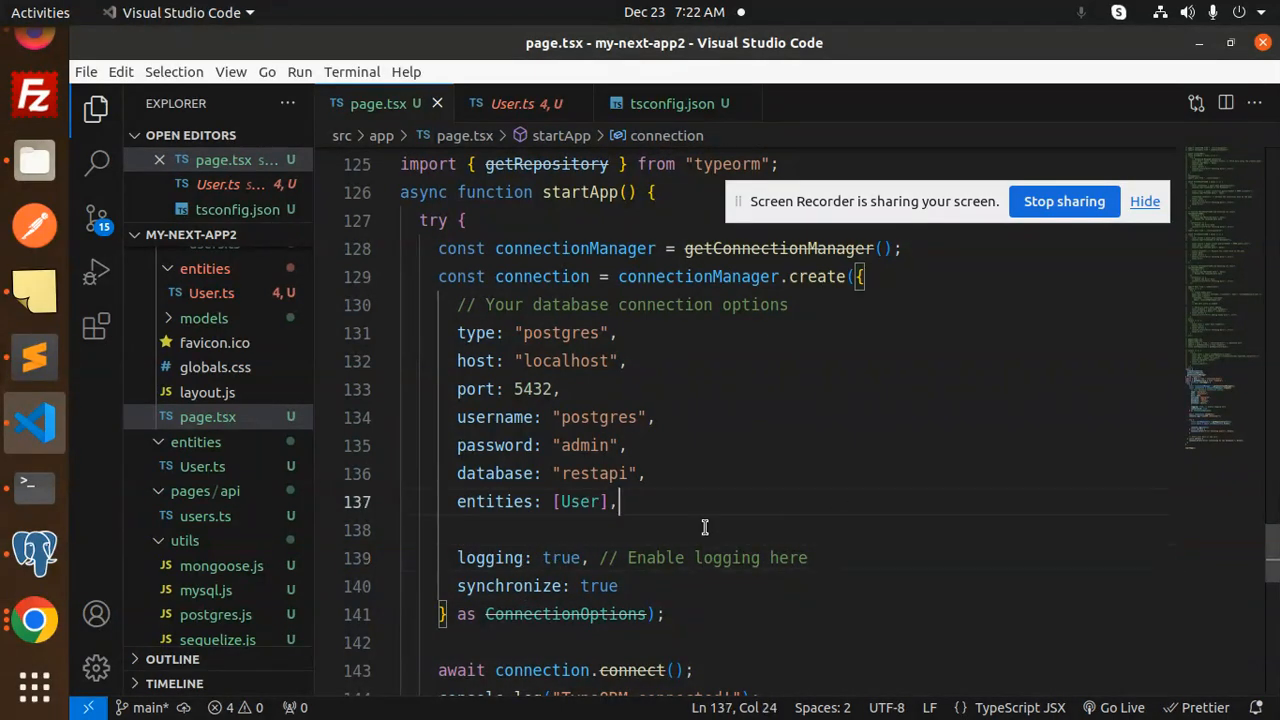
pyautogui.doubleClick(510, 586)
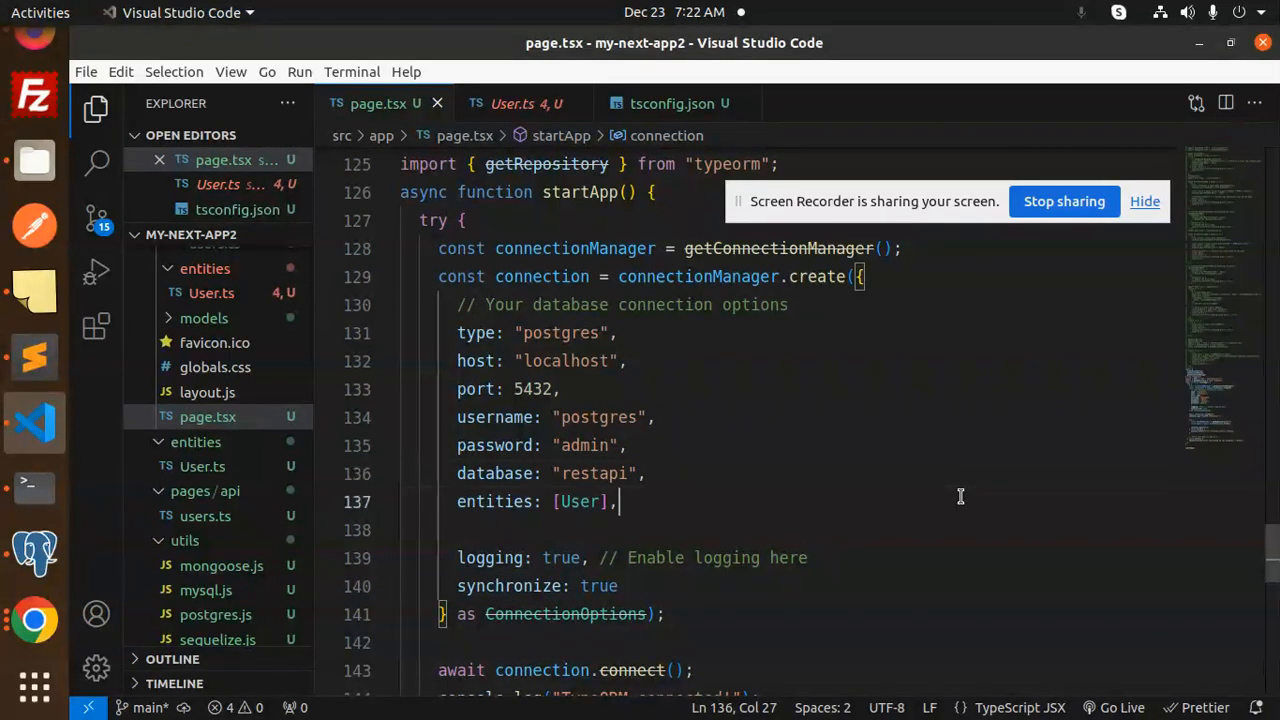
pyautogui.scroll(-3)
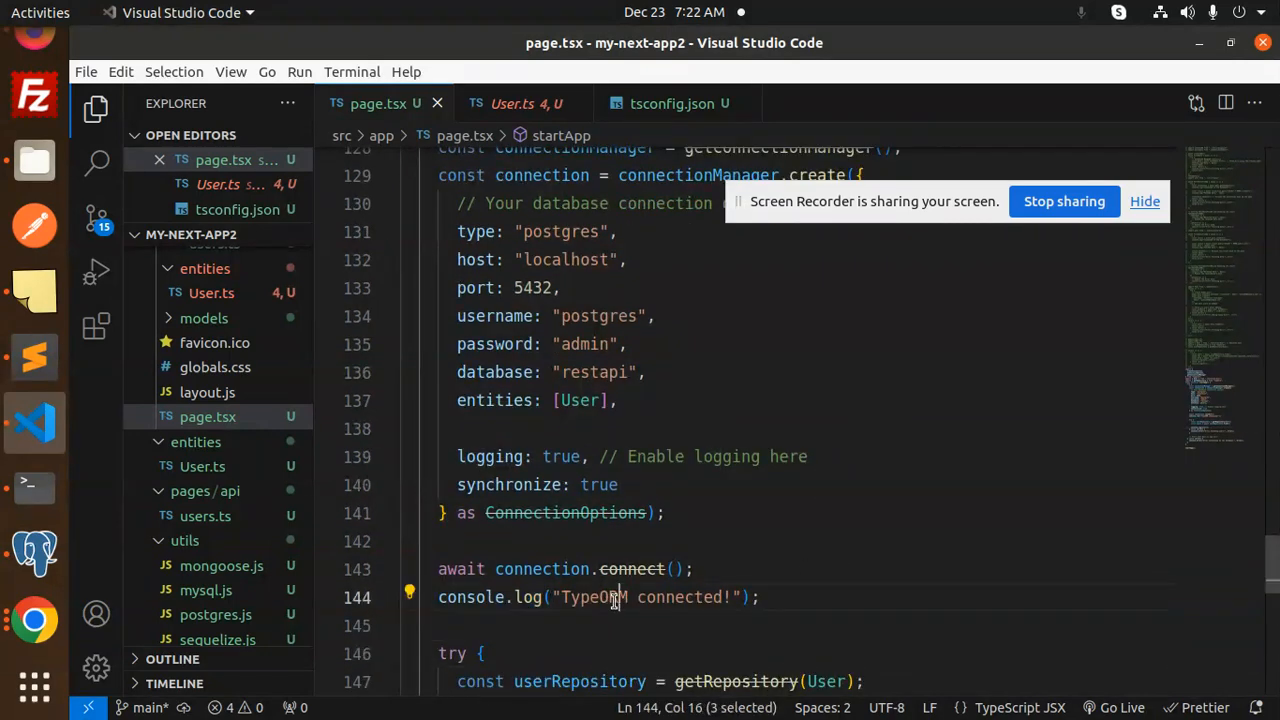
pyautogui.click(838, 540)
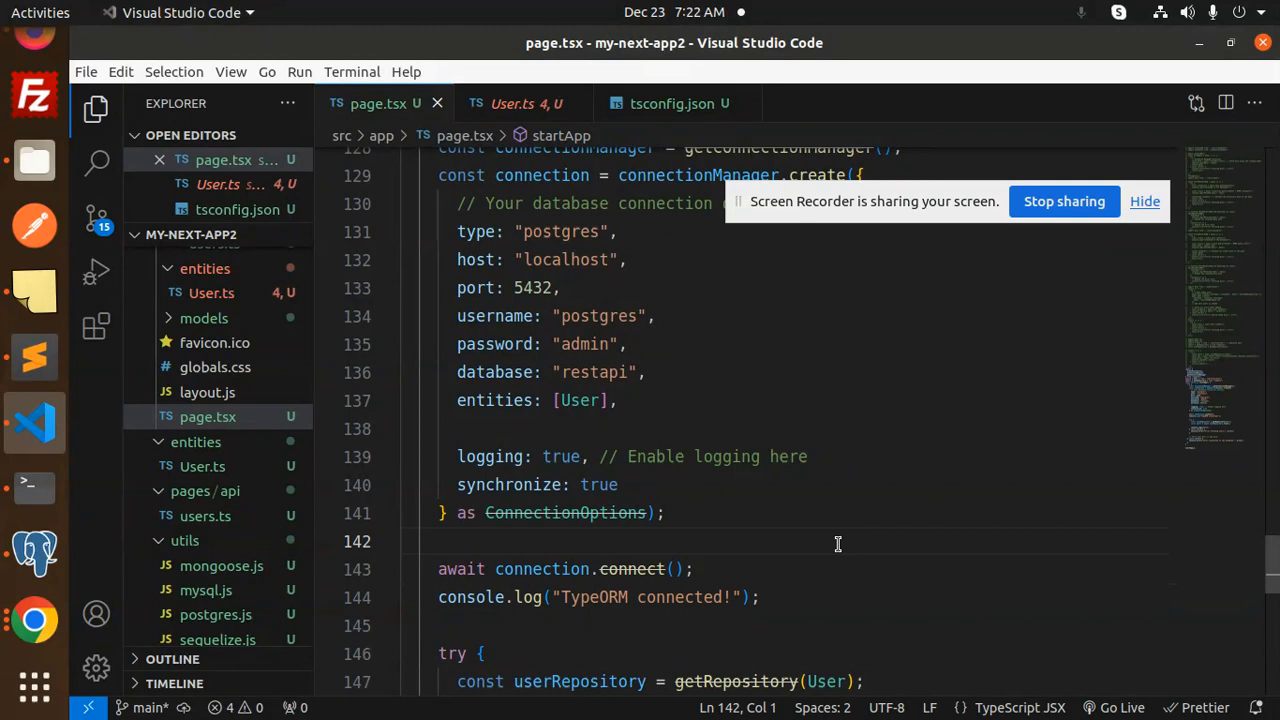
pyautogui.scroll(-3)
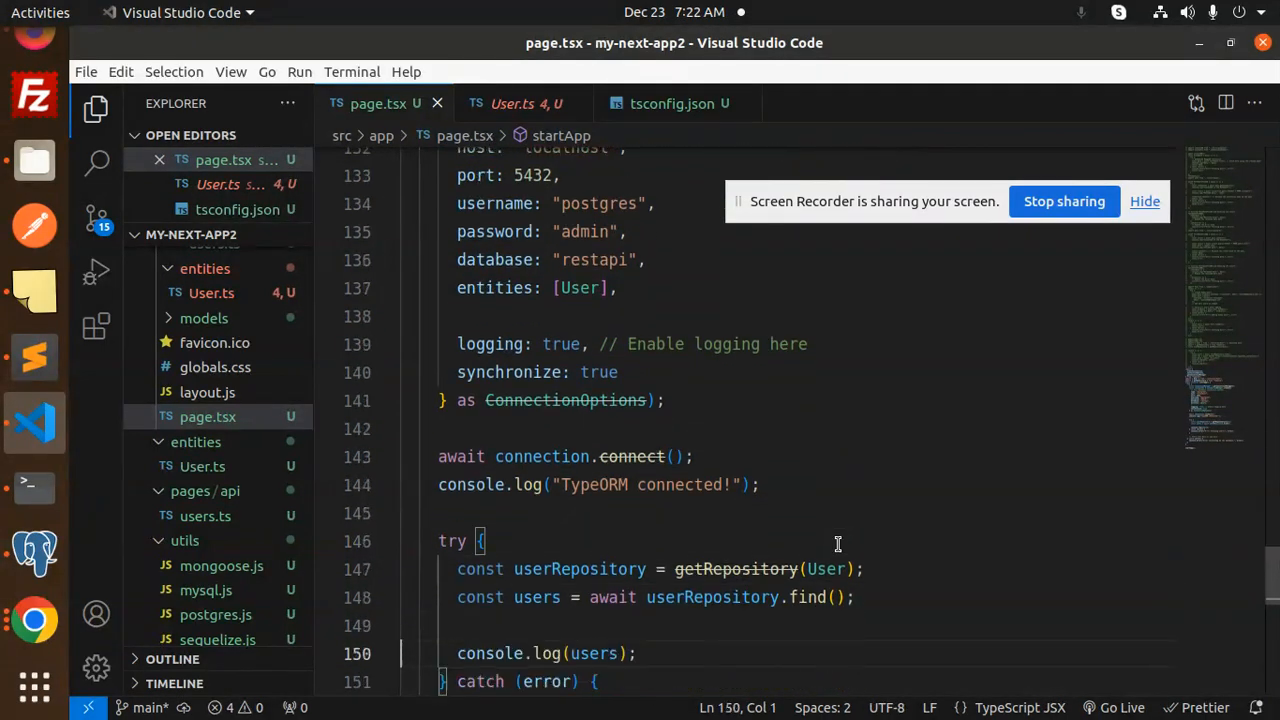
pyautogui.scroll(-3)
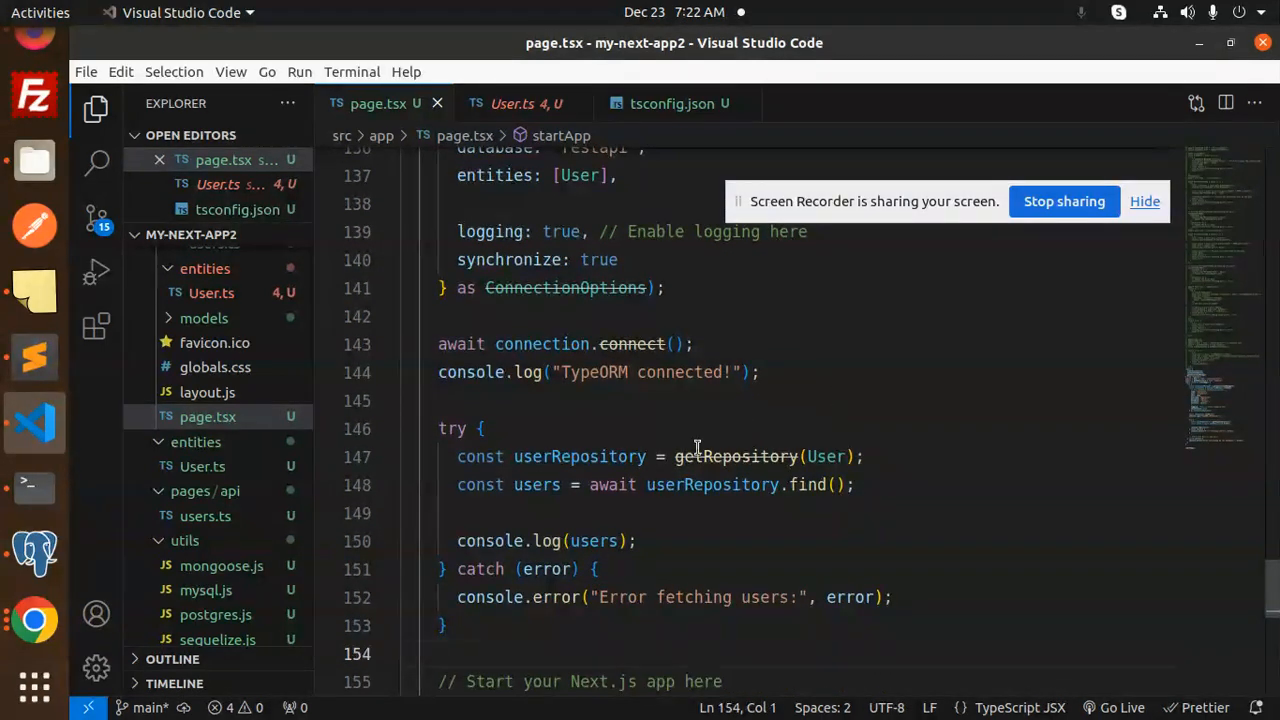
pyautogui.doubleClick(736, 456)
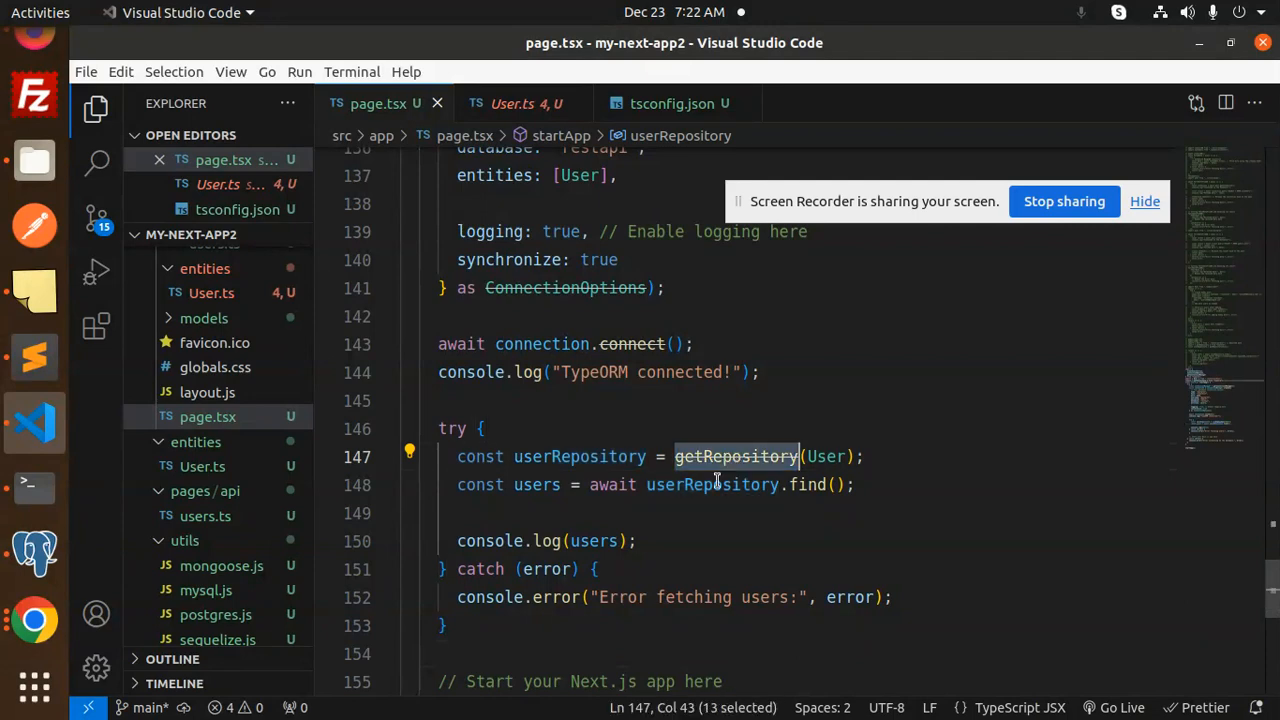
pyautogui.doubleClick(712, 486)
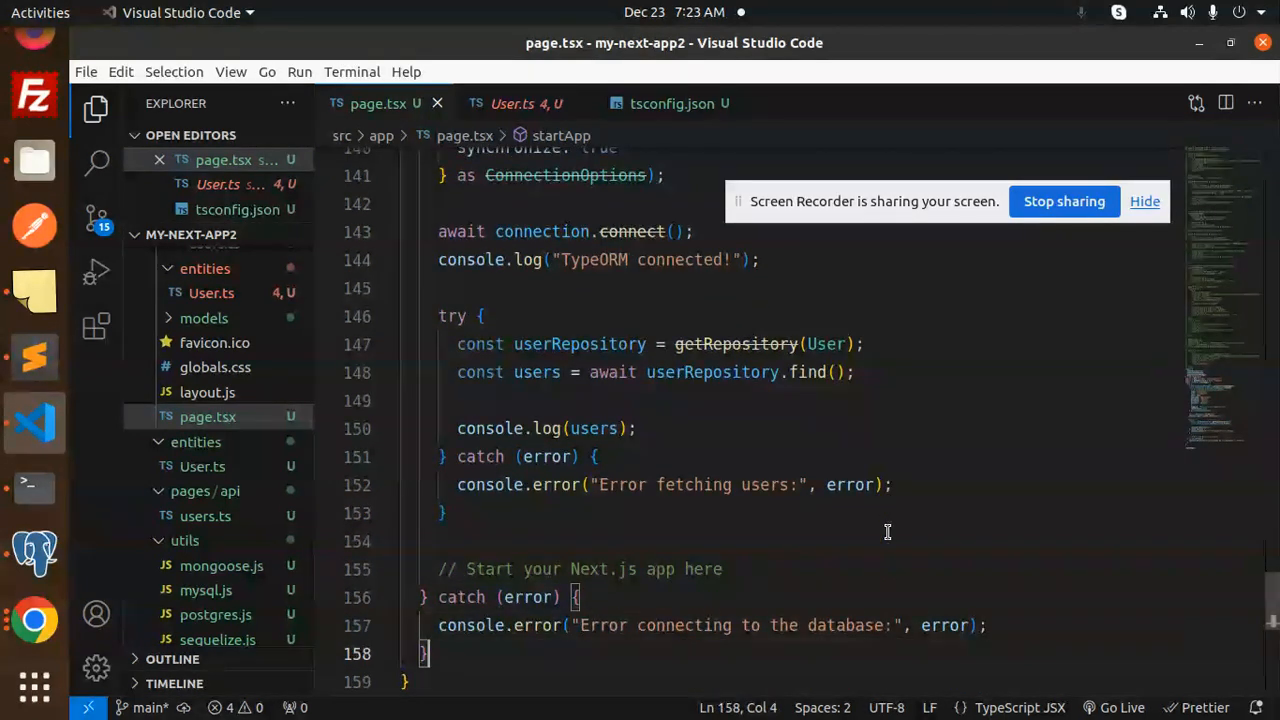
pyautogui.scroll(-3)
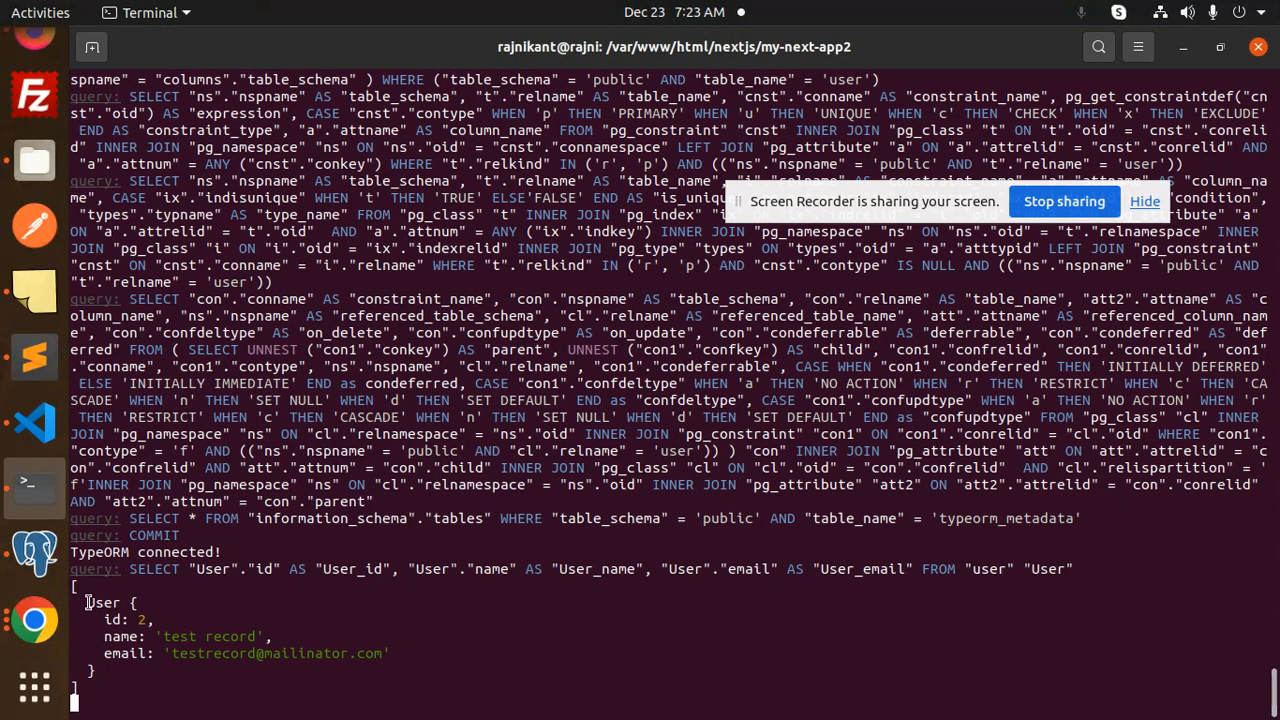
pyautogui.moveTo(196, 652)
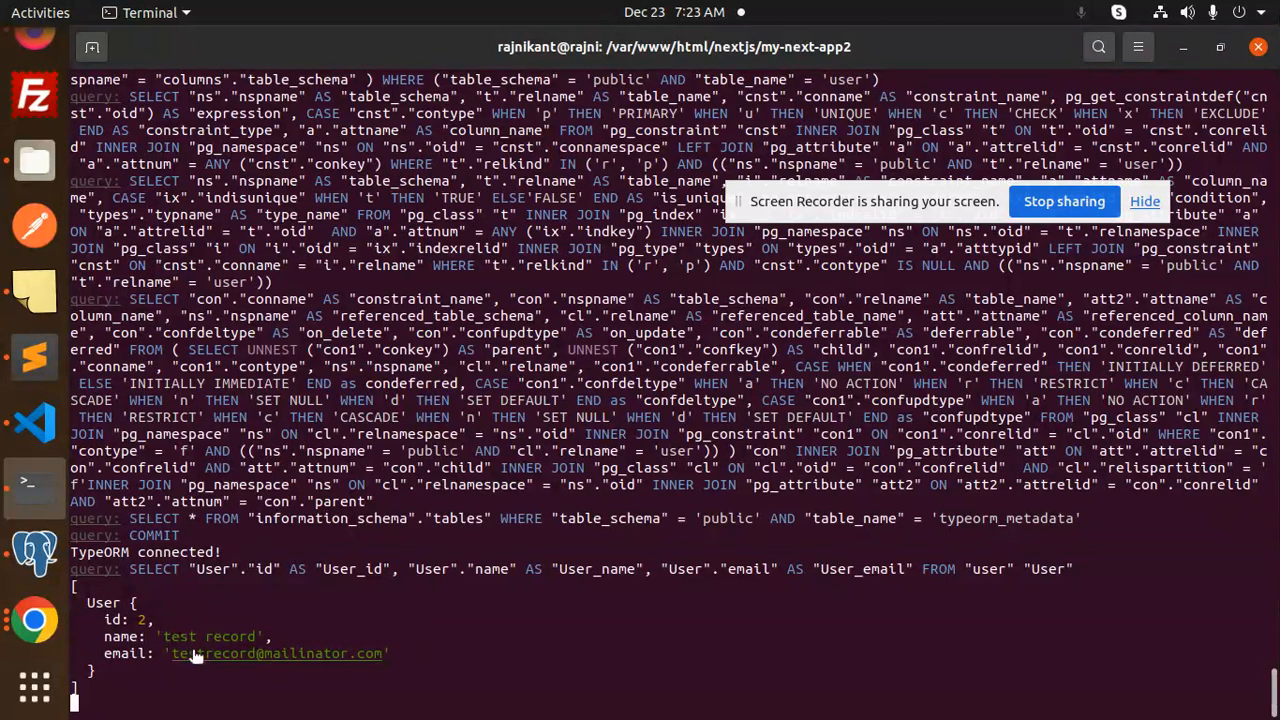
pyautogui.moveTo(212, 662)
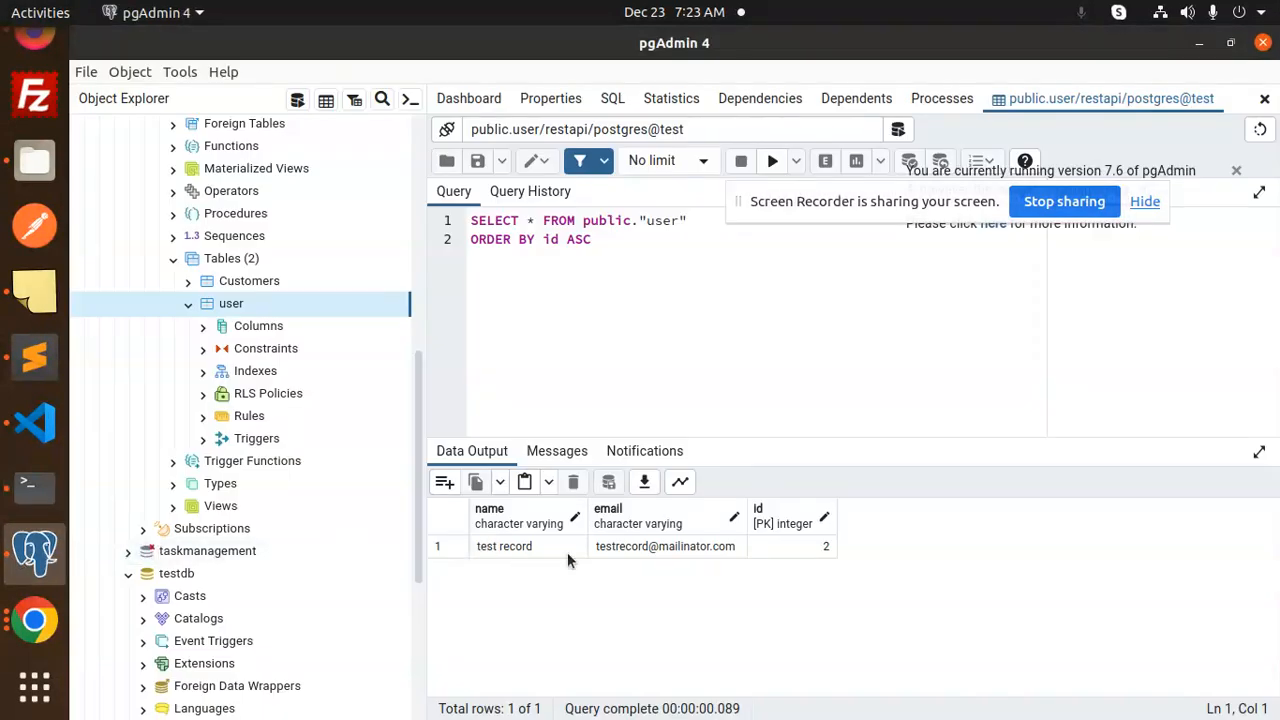
pyautogui.moveTo(934, 536)
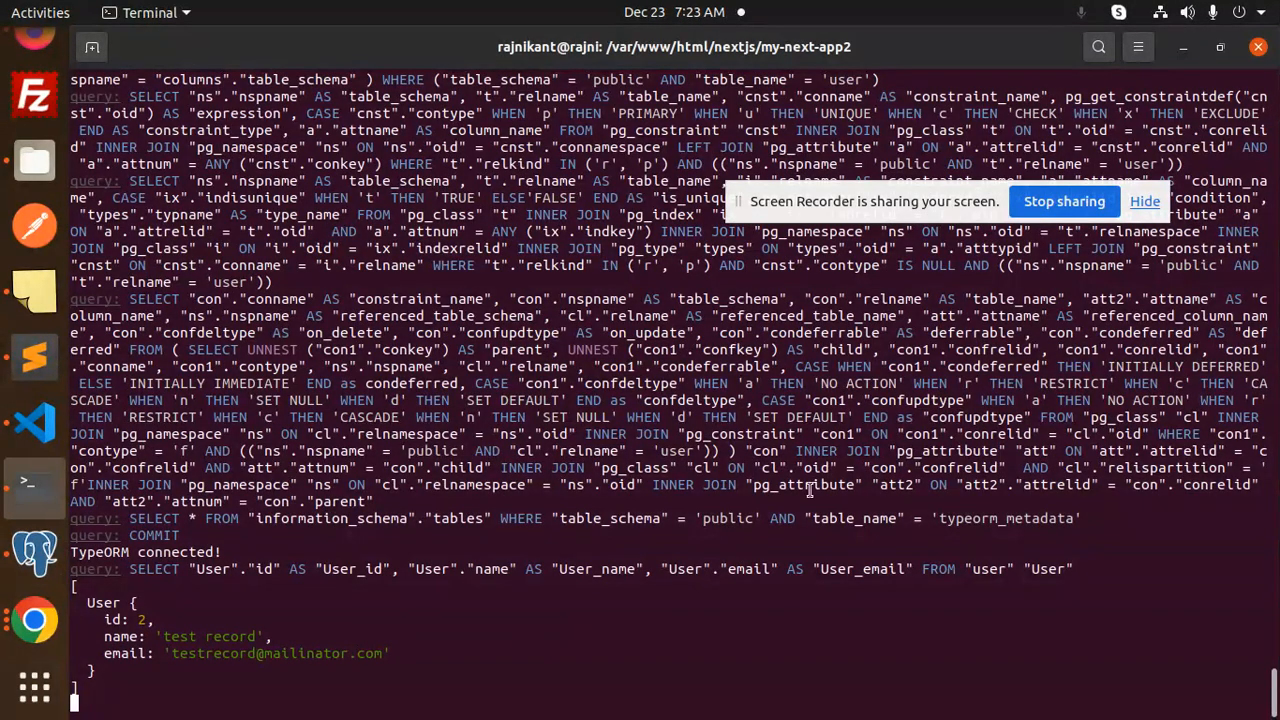
pyautogui.moveTo(808, 496)
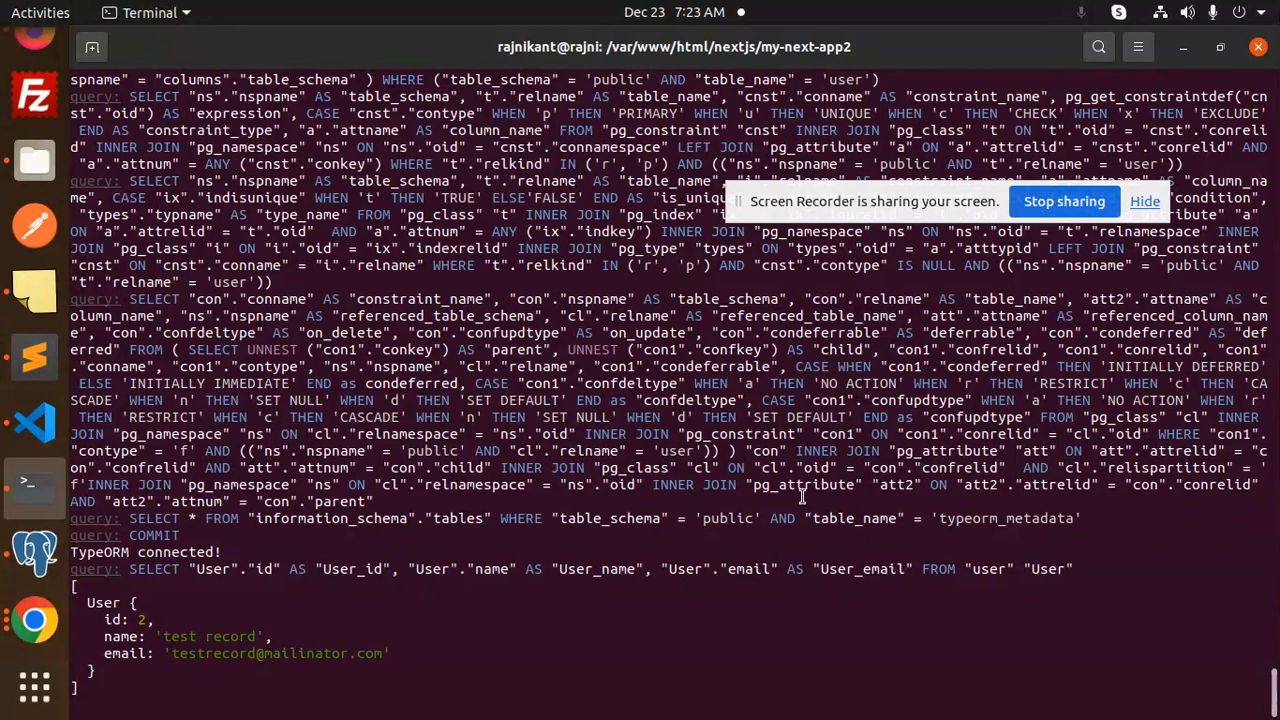